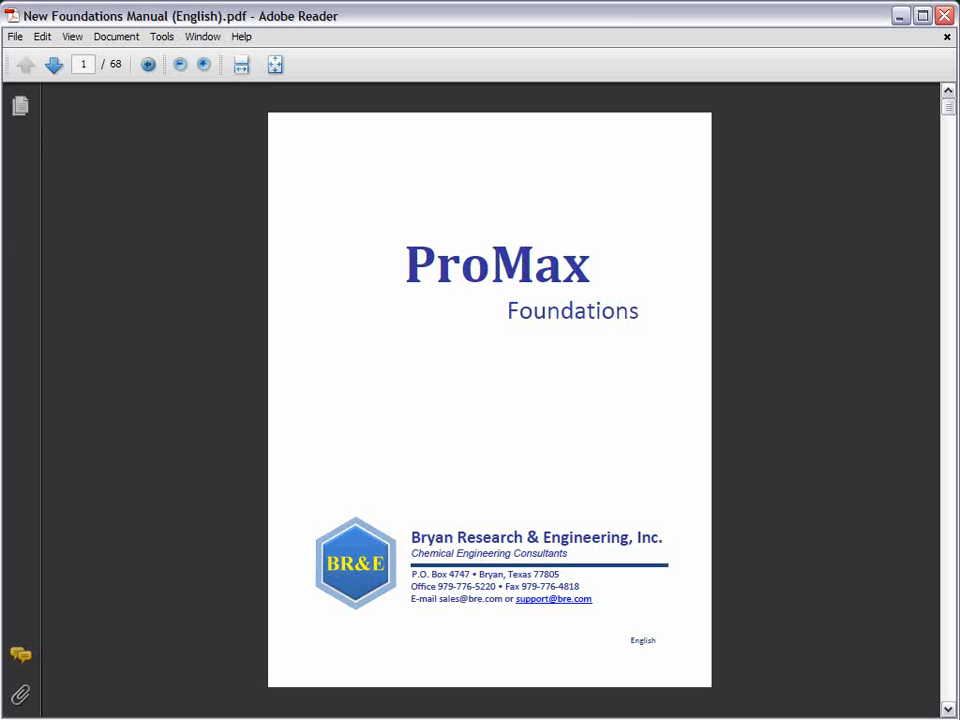
# Advance from the cover to the table of contents on page 2
pyautogui.click(52, 64)
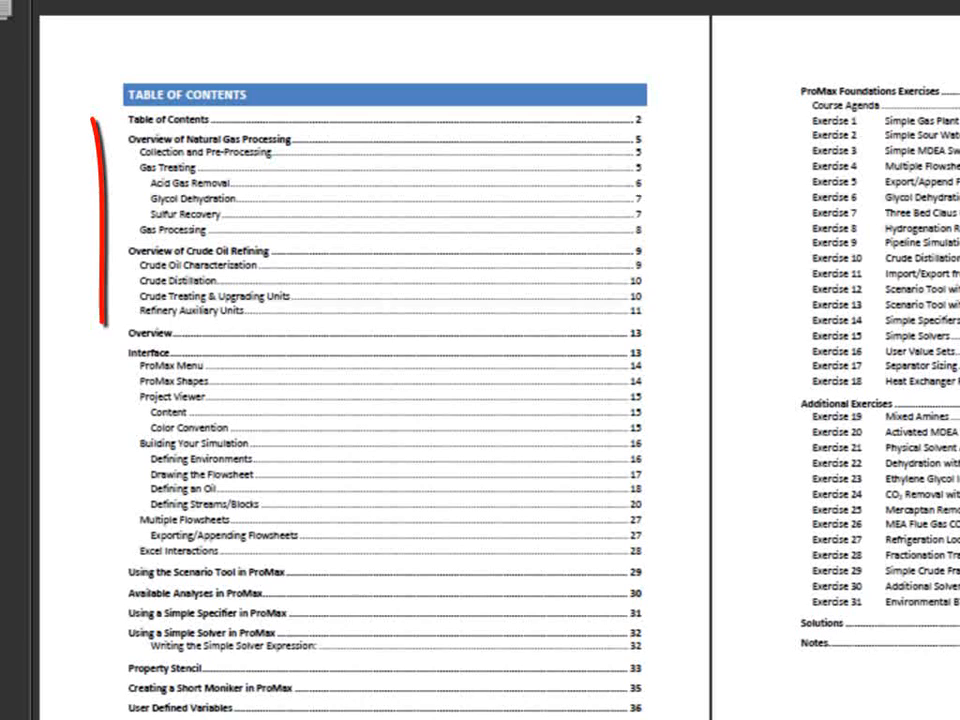
# Navigate to the ProMax Overview chapter spread on pages 12–13
pyautogui.moveTo(90, 130); pyautogui.dragTo(660, 336)
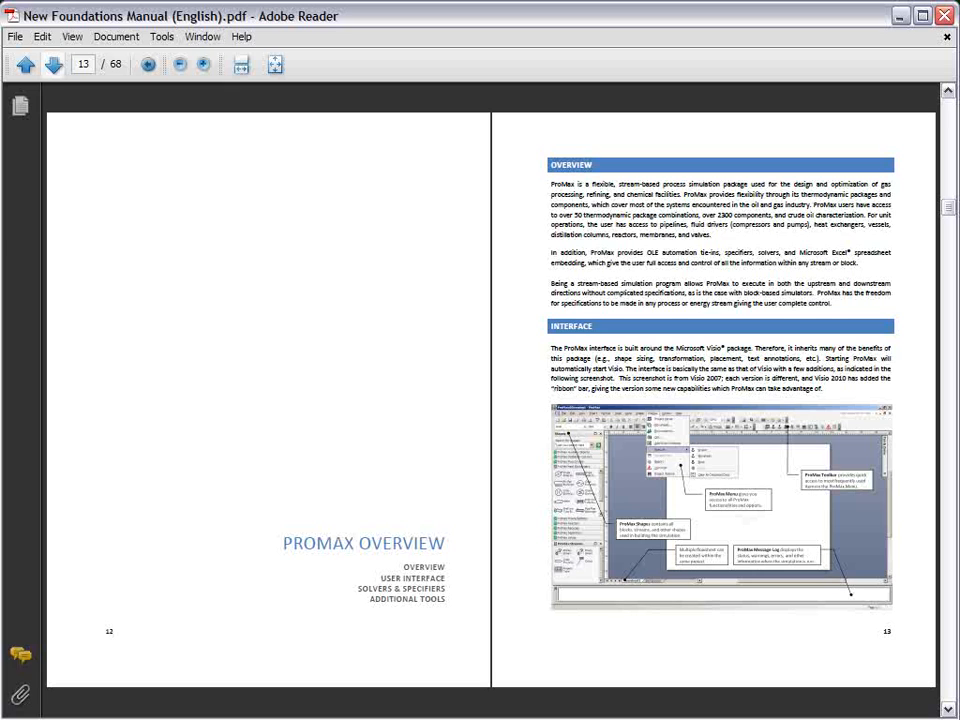
pyautogui.moveTo(52, 64)
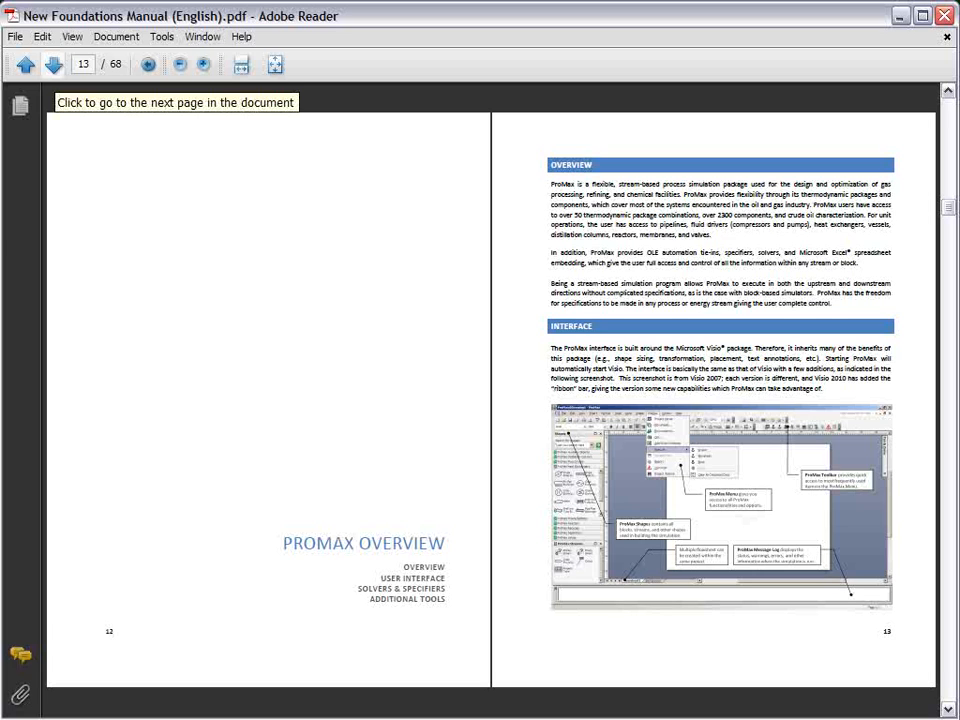
# Page ahead through the overview chapters to pages 34–35, then return to the table of contents on pages 2–3
pyautogui.click(52, 64)
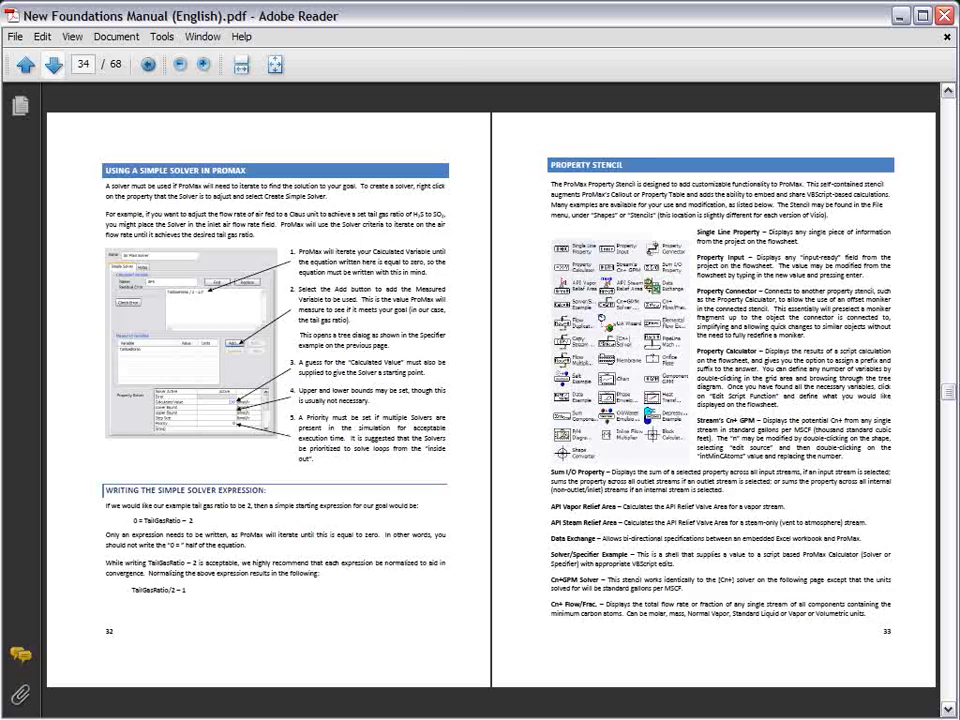
pyautogui.scroll(-3)
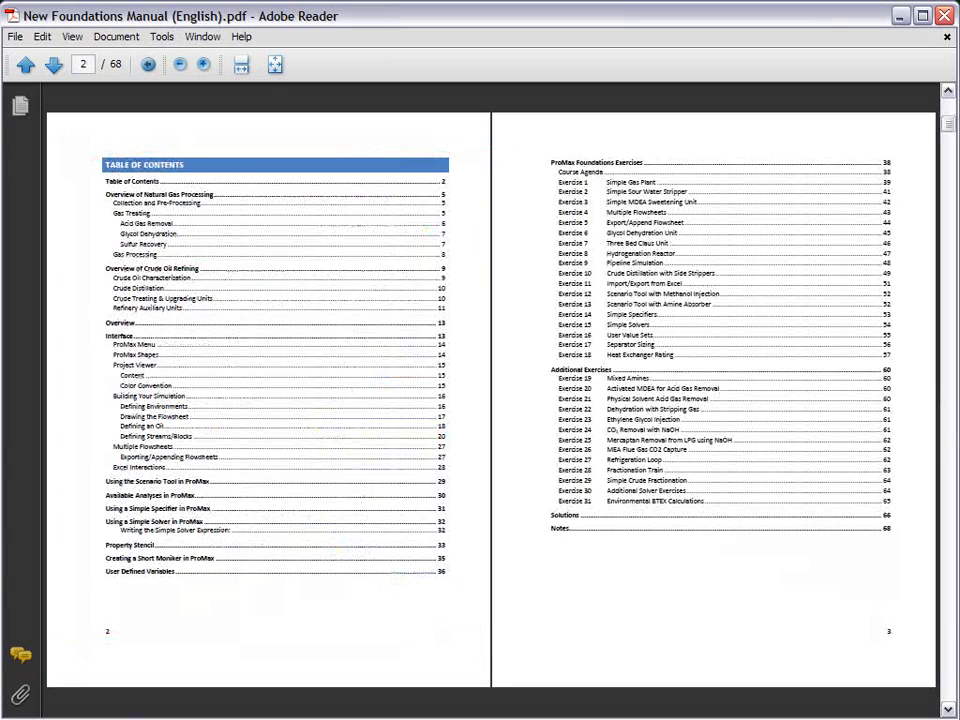
# Jump to Exercises 5 and 6 (Export/Append Flowsheet, Glycol Dehydration Unit) on pages 44–45
pyautogui.click(274, 64)
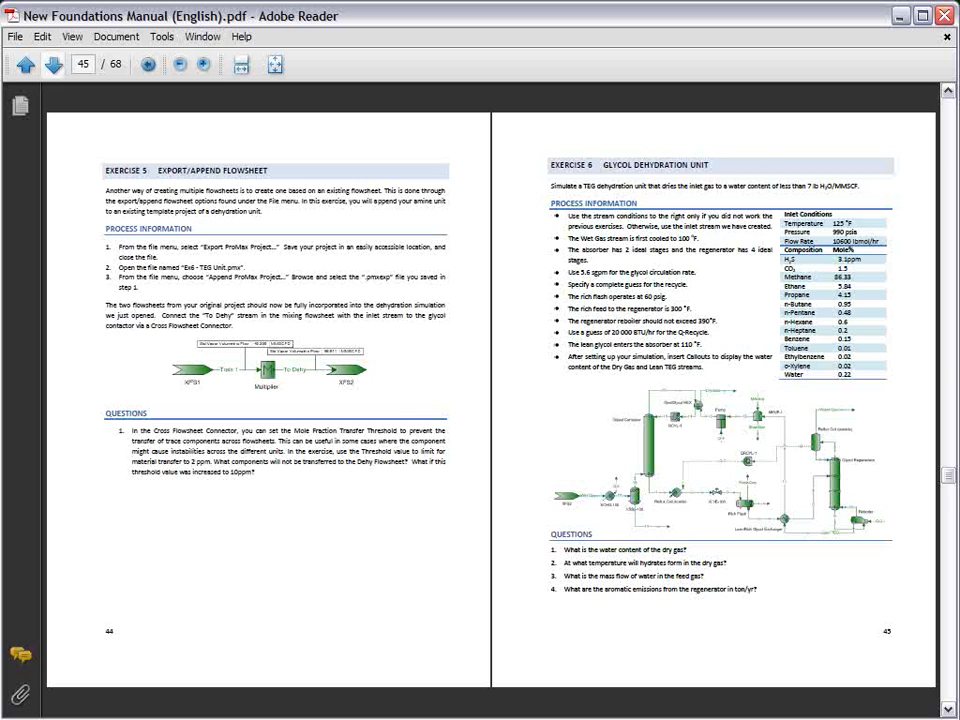
# Page through exercises 7–14 on pages 46–51, then return to the ProMax Foundations cover on page 1
pyautogui.click(52, 64)
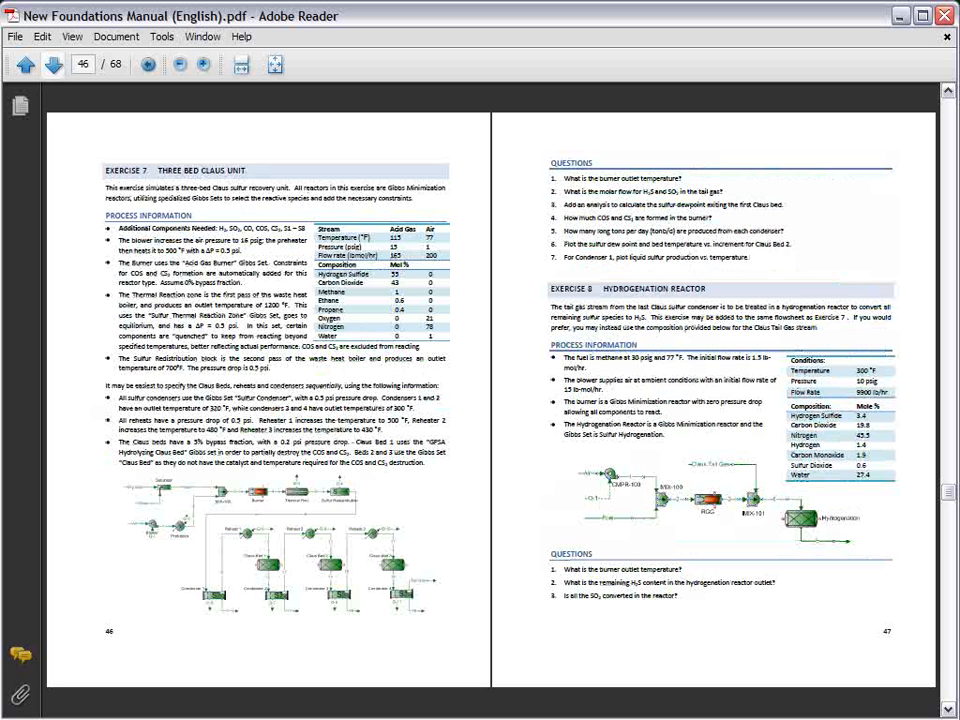
pyautogui.click(52, 62)
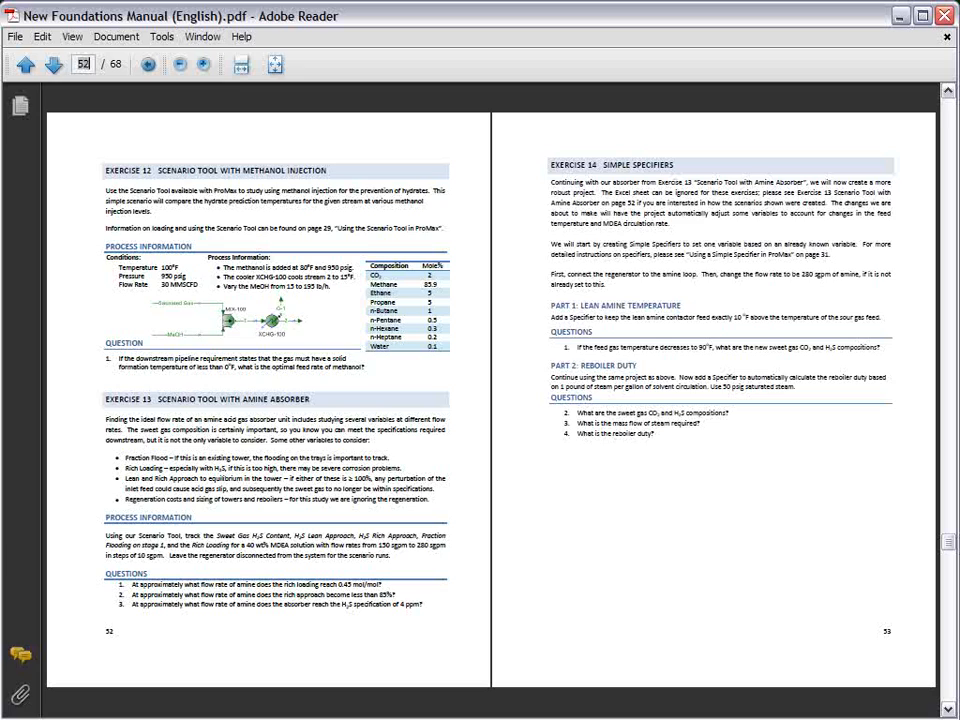
pyautogui.click(24, 64)
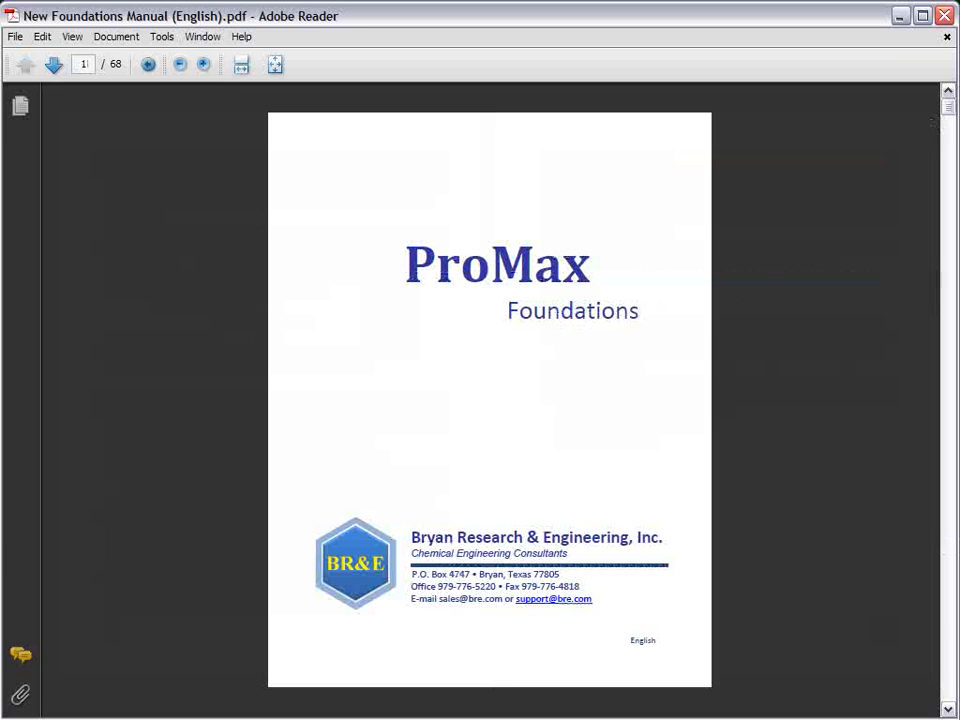